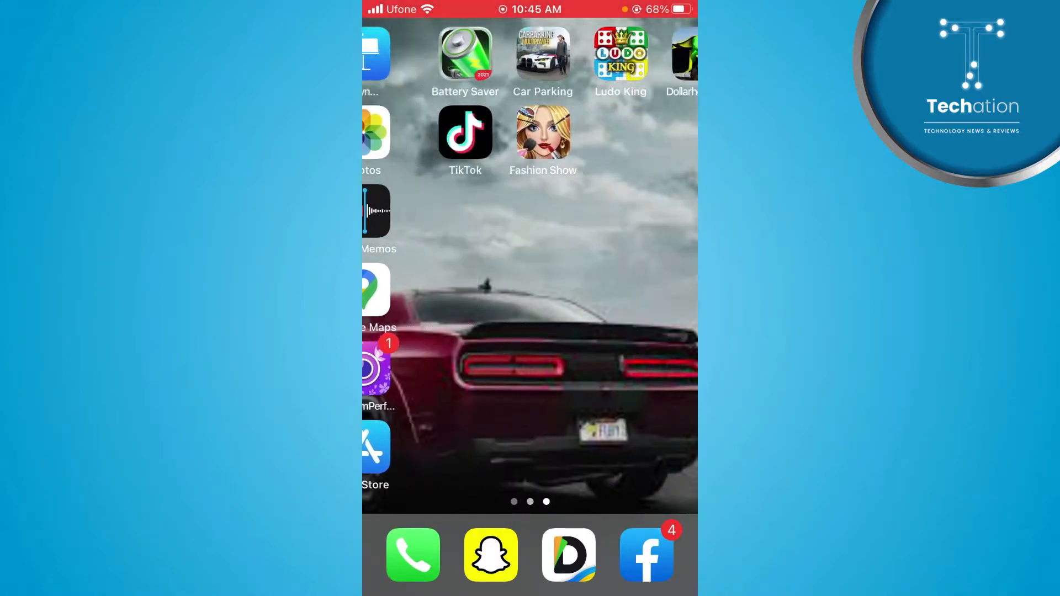
click(465, 133)
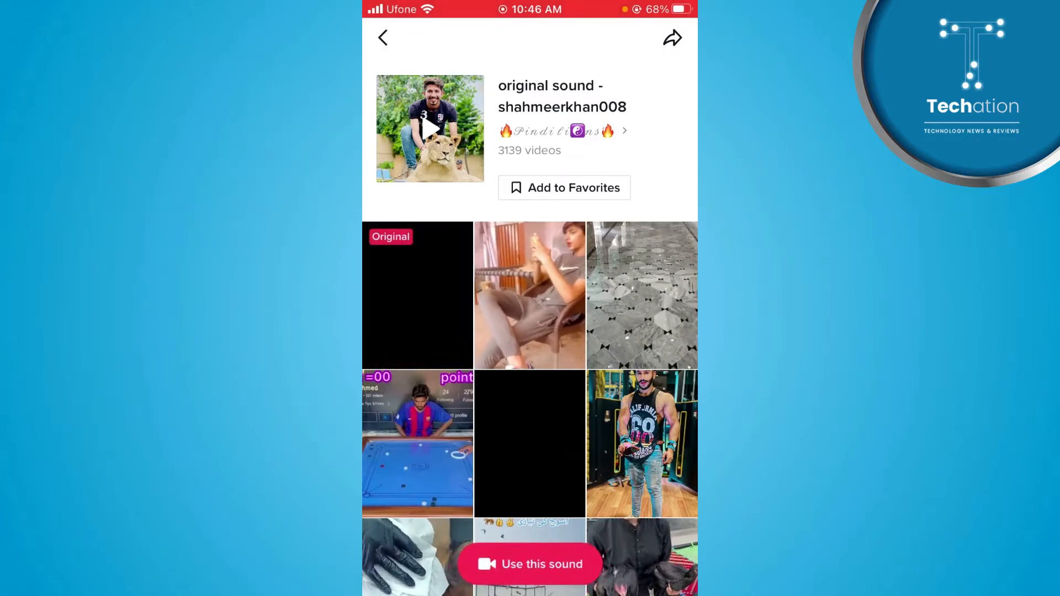
click(529, 564)
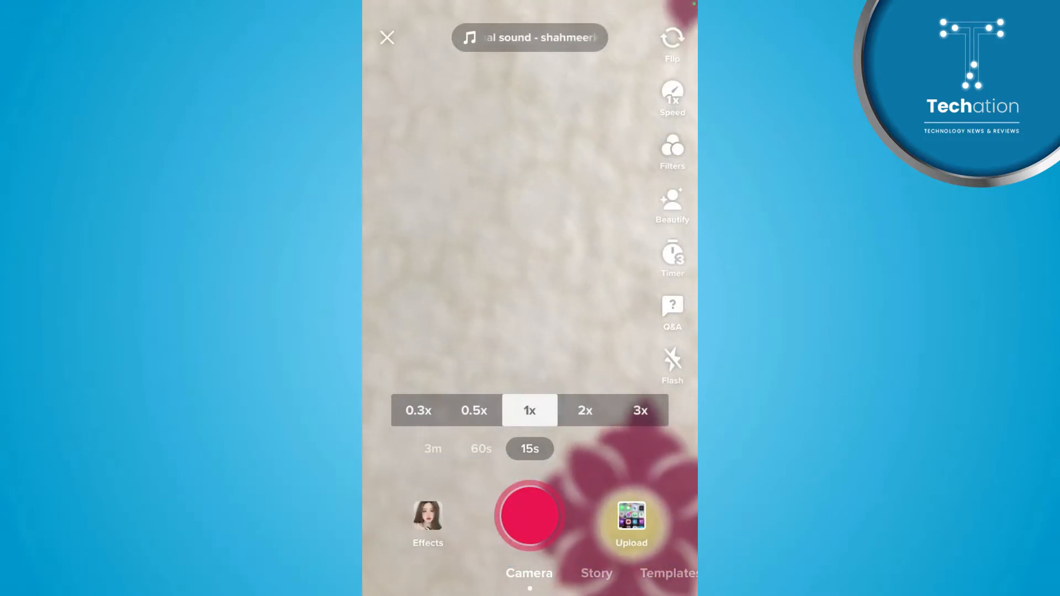
Record a short clip at 3x speed over the original sound.
click(641, 411)
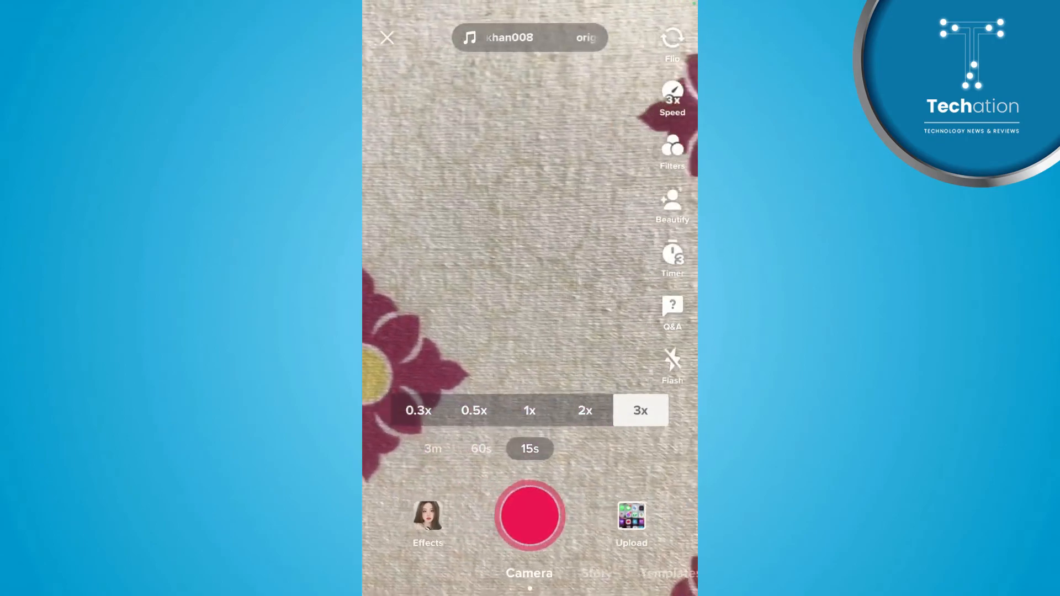
click(529, 516)
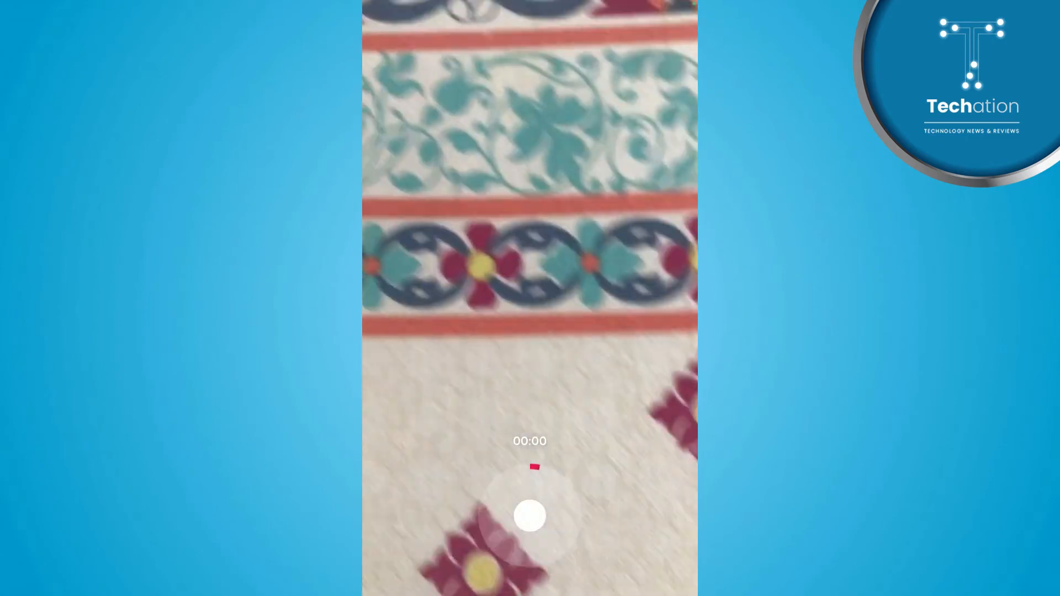
click(529, 516)
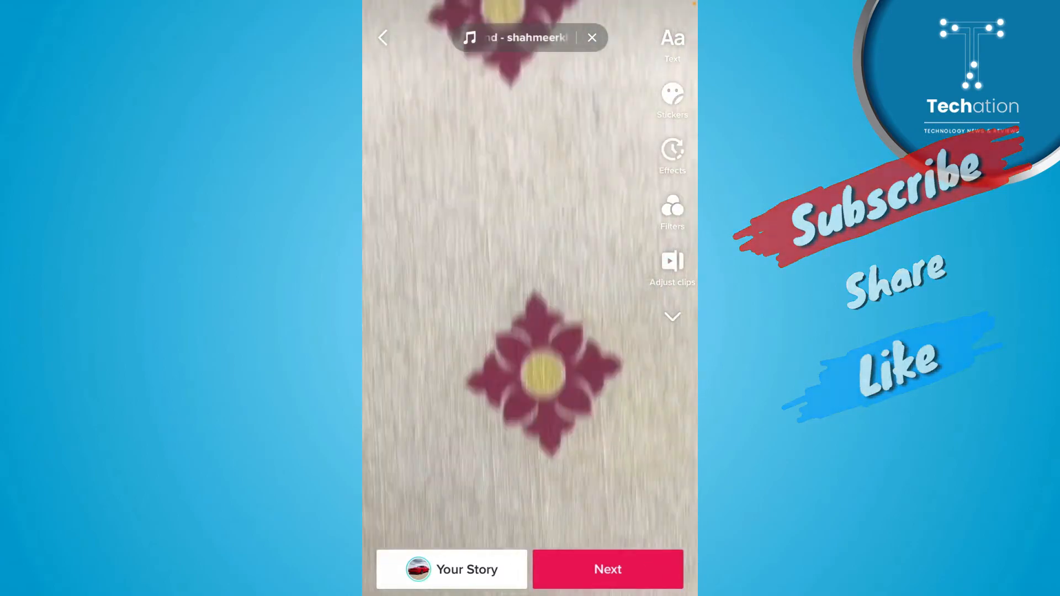
Post the 3x clip so it appears as a new video in the feed.
click(606, 570)
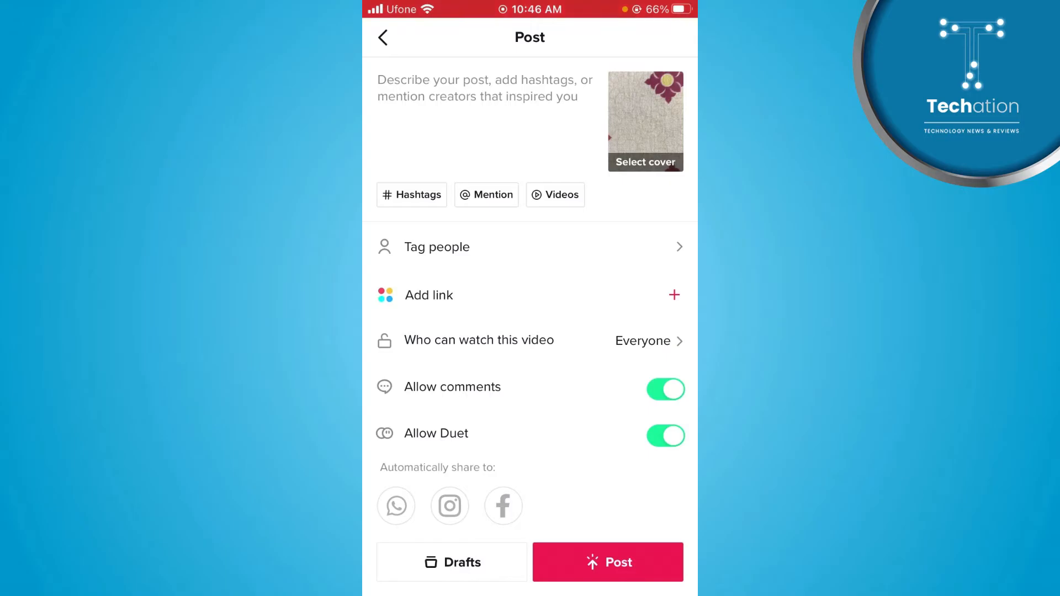
click(606, 562)
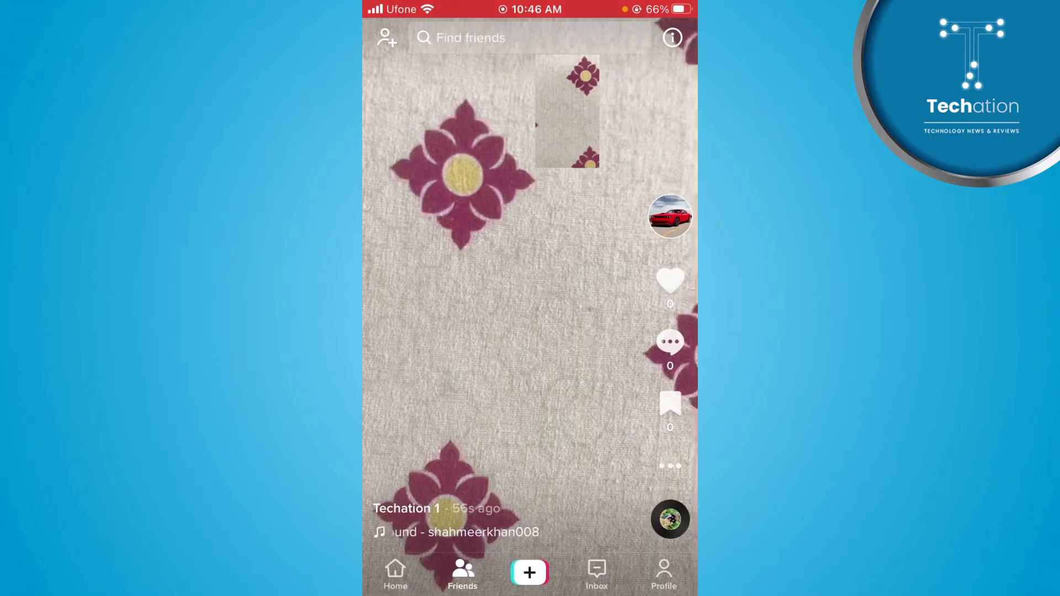